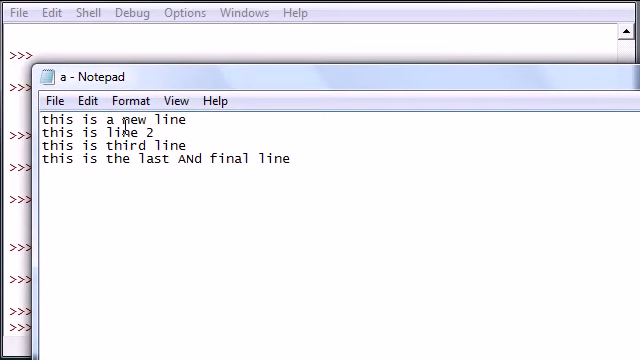
pyautogui.moveTo(55, 122)
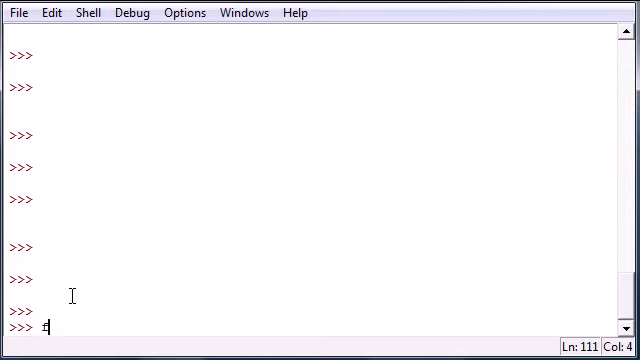
# Step: Open c:/test/a.txt in read mode as fob with open('c:/test/a.txt','r')
pyautogui.write('fob=')
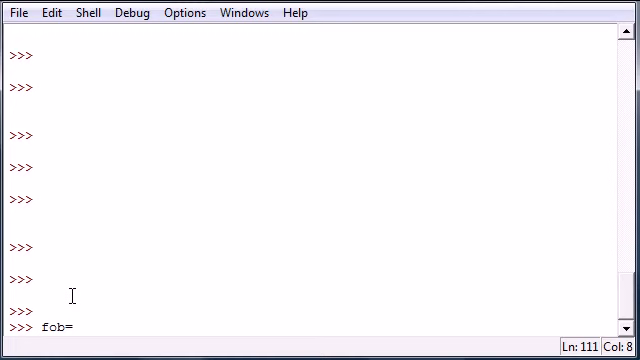
pyautogui.write('open')
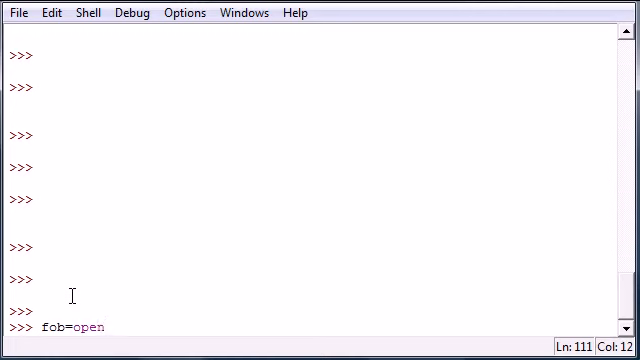
pyautogui.write('(')
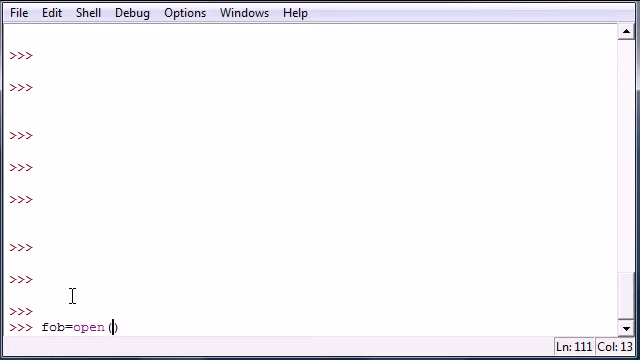
pyautogui.write("'")
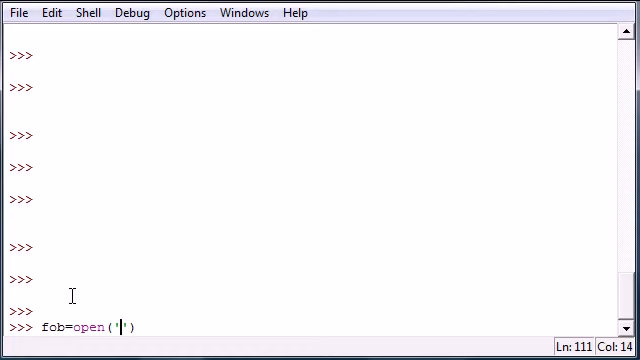
pyautogui.write('c:')
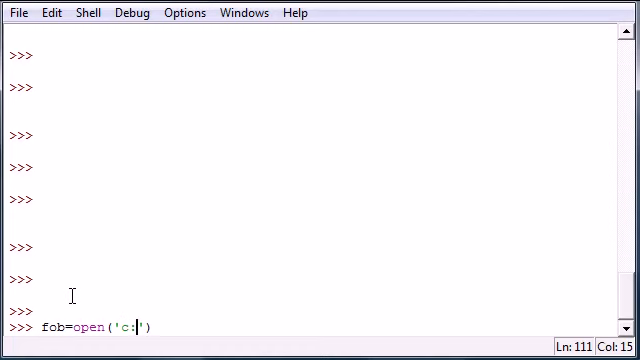
pyautogui.write('/test/')
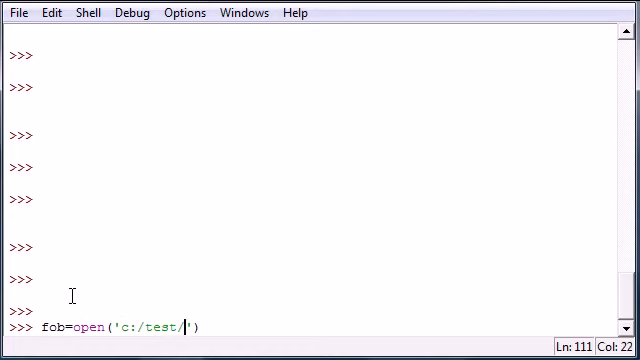
pyautogui.write('a.txt')
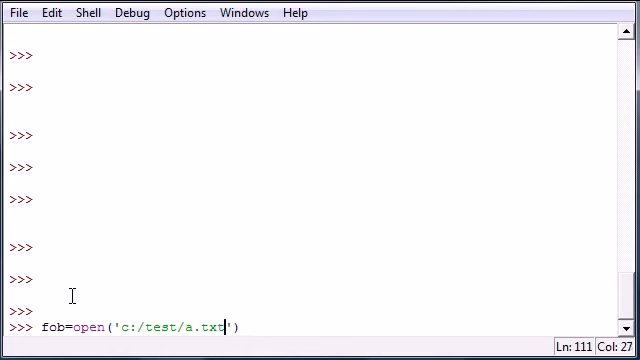
pyautogui.write(",'r'")
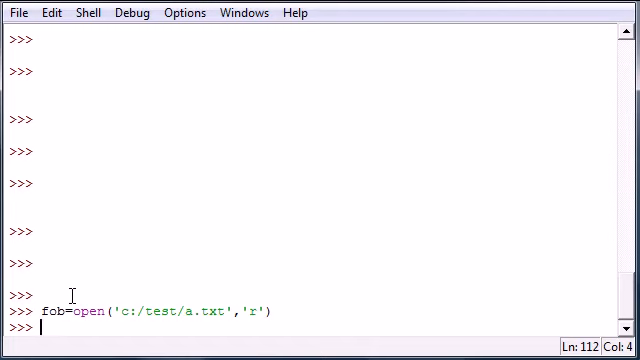
# Step: Store the file's lines in listme via fob.readlines() and print listme
pyautogui.write('listme')
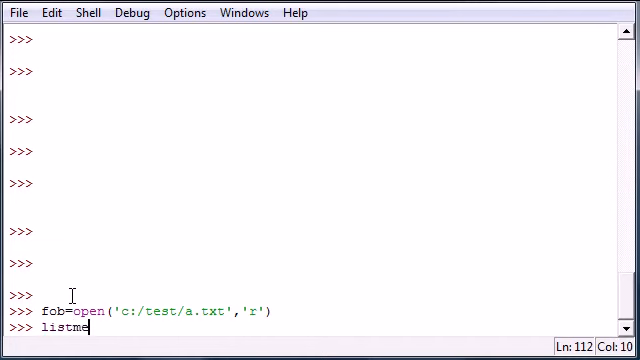
pyautogui.write('=')
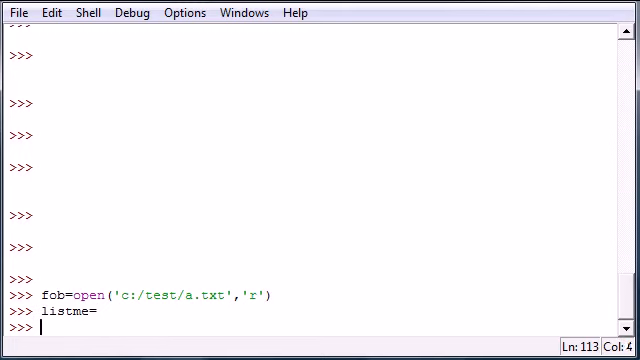
pyautogui.write('fob.readlines()')
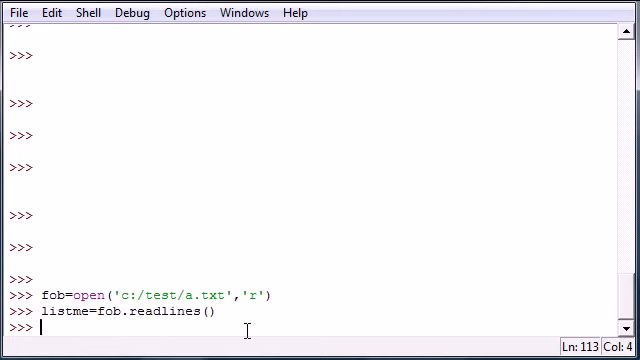
pyautogui.write('listme')
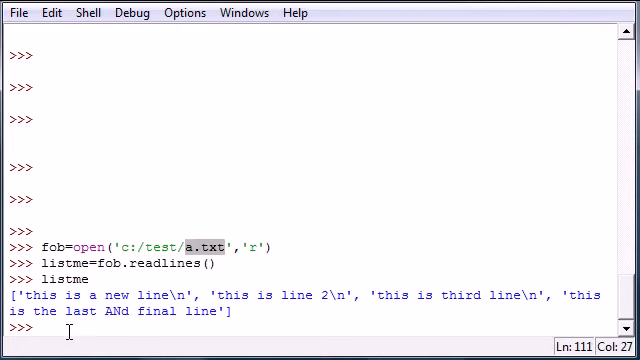
# Step: Run fob.close() and assign listme[2] = "mmm i sure love bacon"
pyautogui.write('fob')
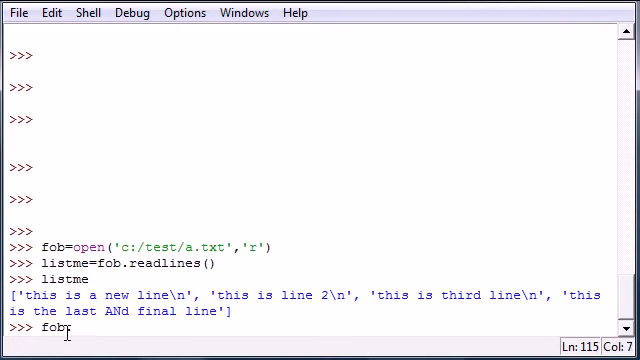
pyautogui.write('.close()')
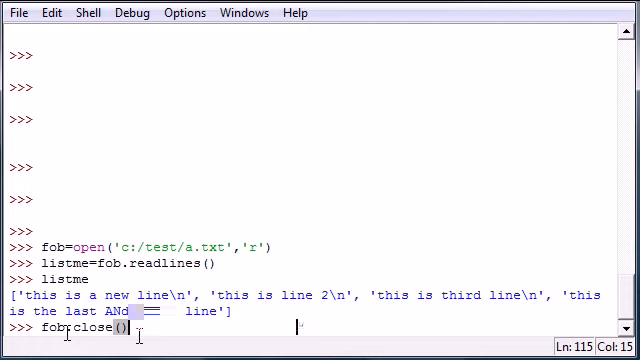
pyautogui.write('listme[2]="mmm i sure love bacon"')
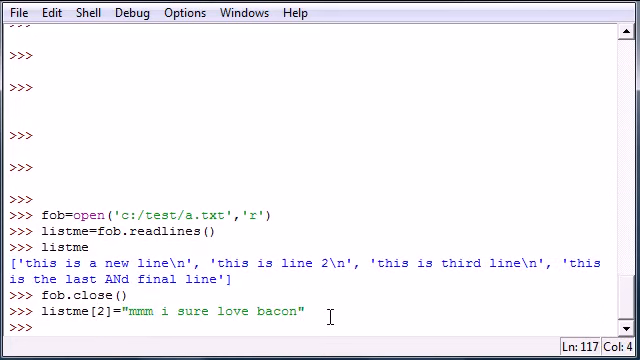
# Step: Print listme to show the third entry as 'mmm i sure love bacon'
pyautogui.write('list6nme')
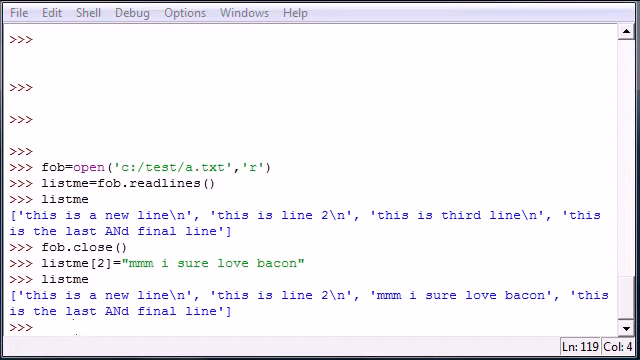
# Step: Enter fob=open('c:/test/a.txt','w') at the prompt without running it
pyautogui.write('fob=open')
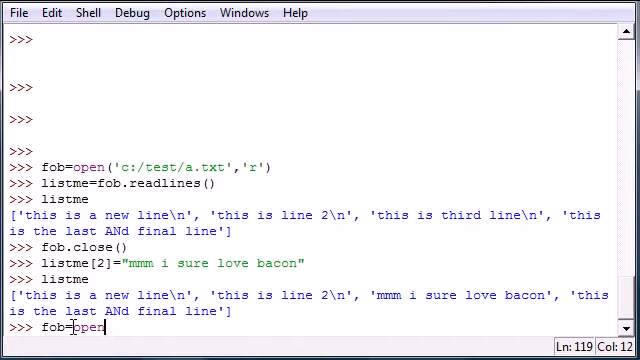
pyautogui.write('(')
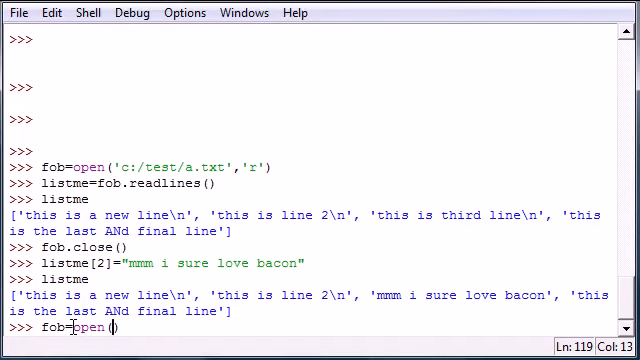
pyautogui.write("'c:'")
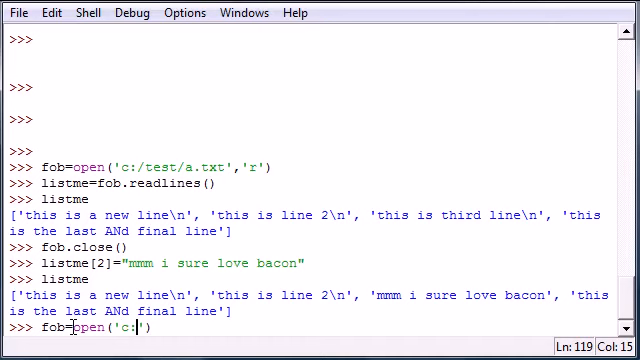
pyautogui.write('/test/a.txt')
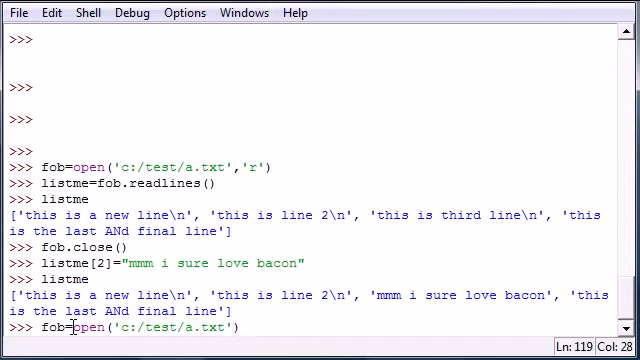
pyautogui.write(",'w'")
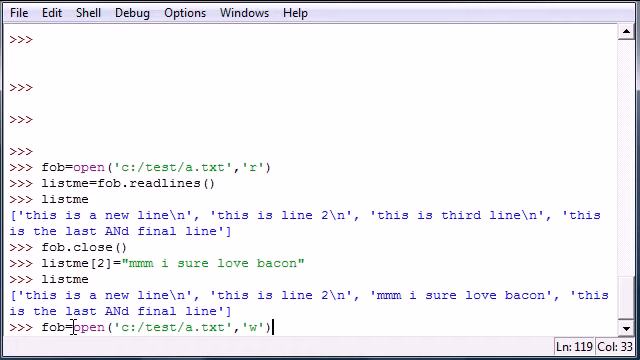
# Step: Write listme into a.txt with fob.writelines(listme), then fob.close()
pyautogui.write('fob.writelines()')
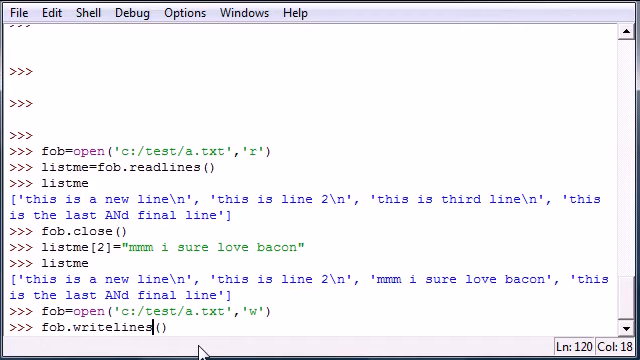
pyautogui.write('(')
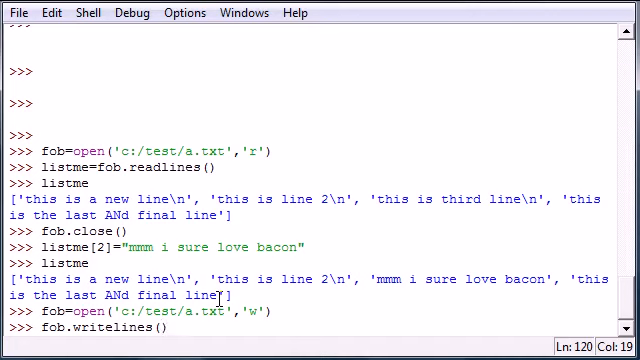
pyautogui.write('listme')
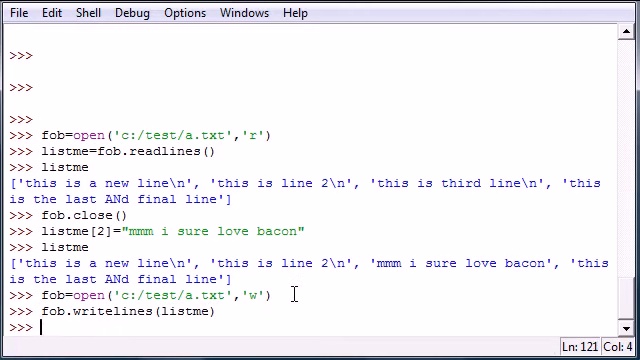
pyautogui.write('f')
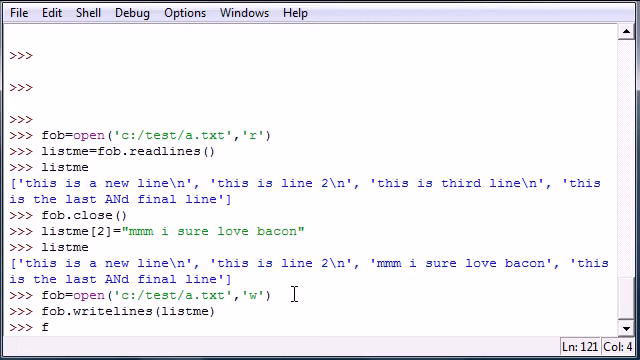
pyautogui.write('ob.close(')
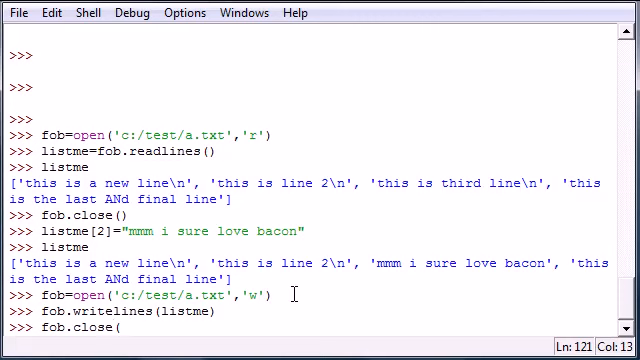
pyautogui.write('()')
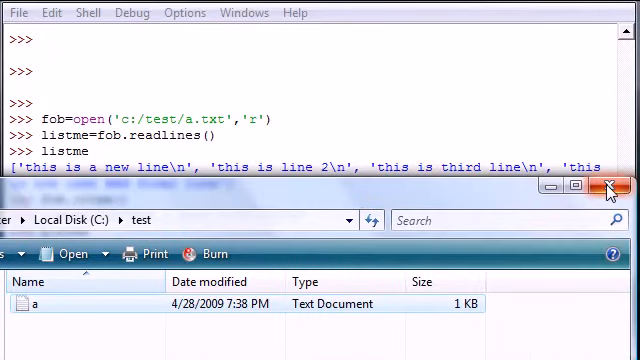
# Step: Close the C:\test Explorer window and enter 'mmm i sure love bacon' at the shell
pyautogui.click(608, 188)
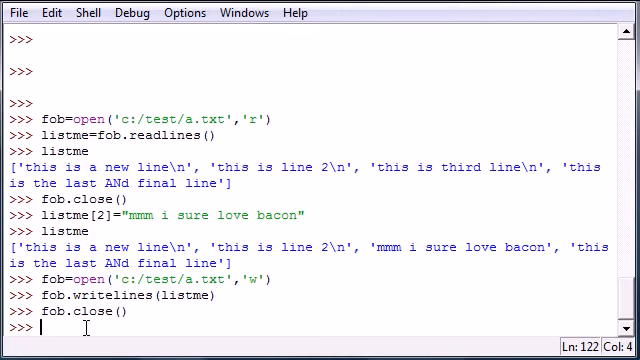
pyautogui.write('mmm i l')
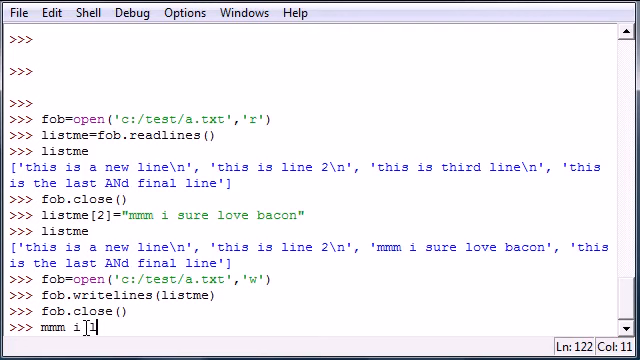
pyautogui.write('sure love bacon')
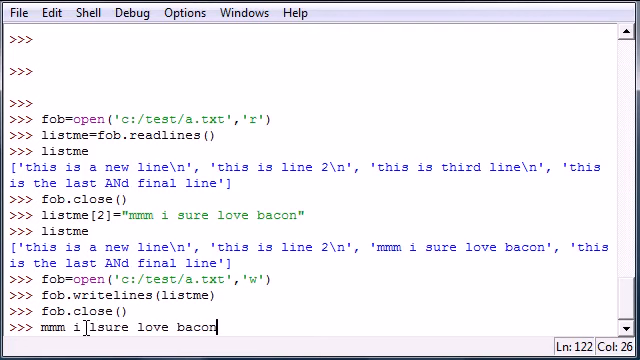
pyautogui.write('\\r')
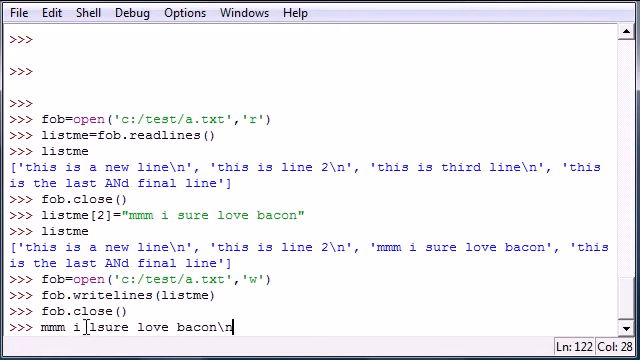